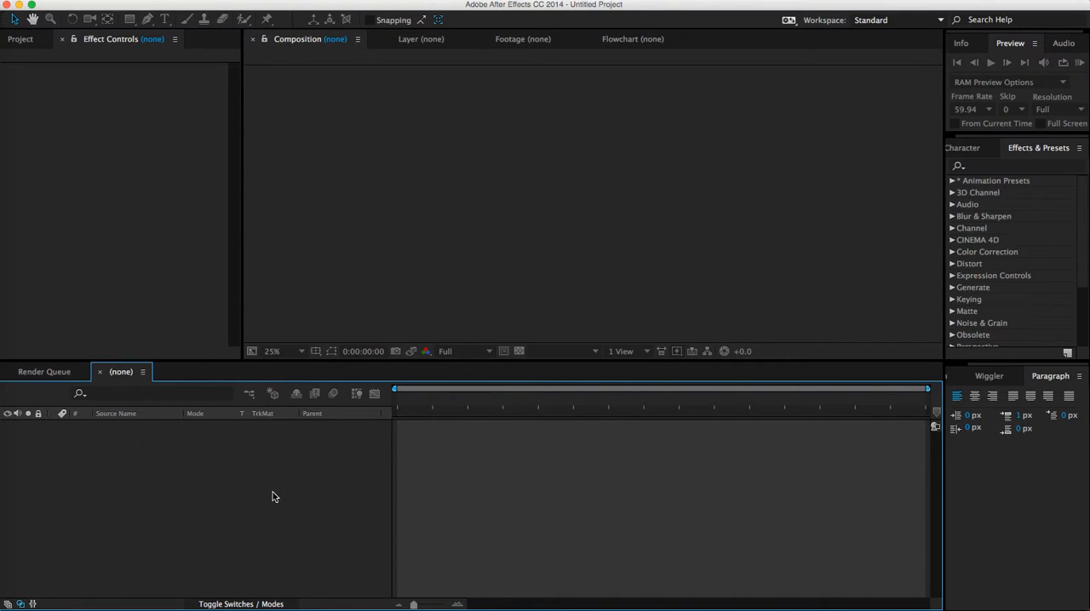
mouse_move(559, 350)
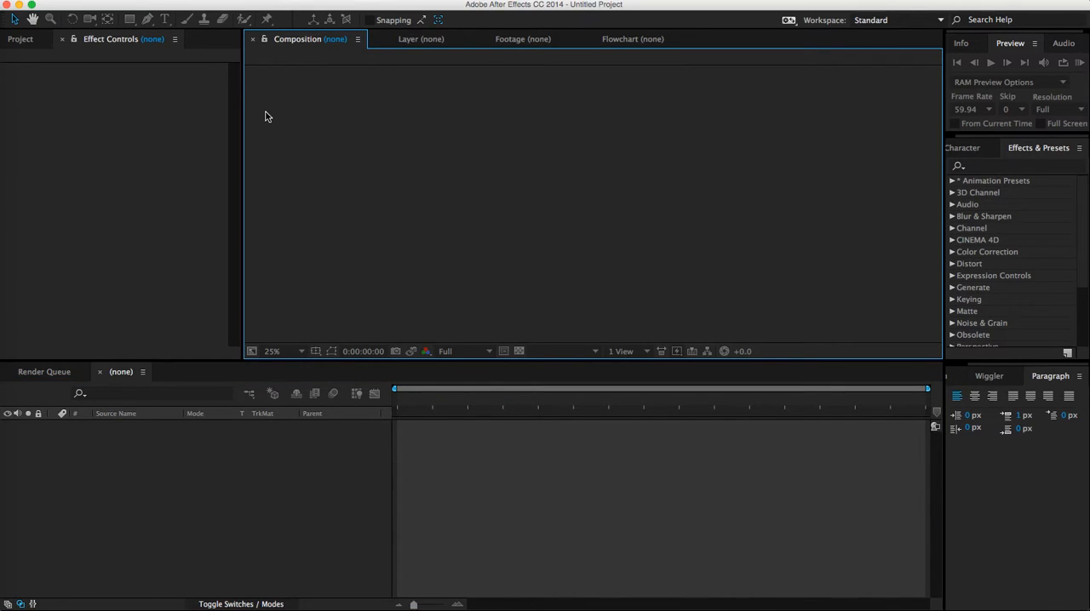
mouse_move(239, 113)
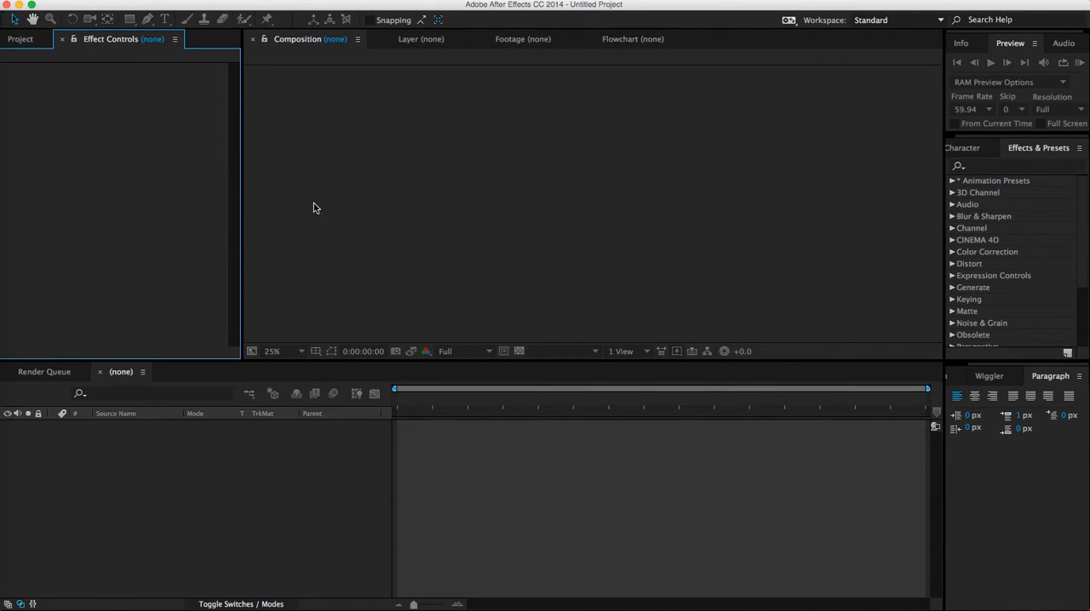
mouse_move(322, 217)
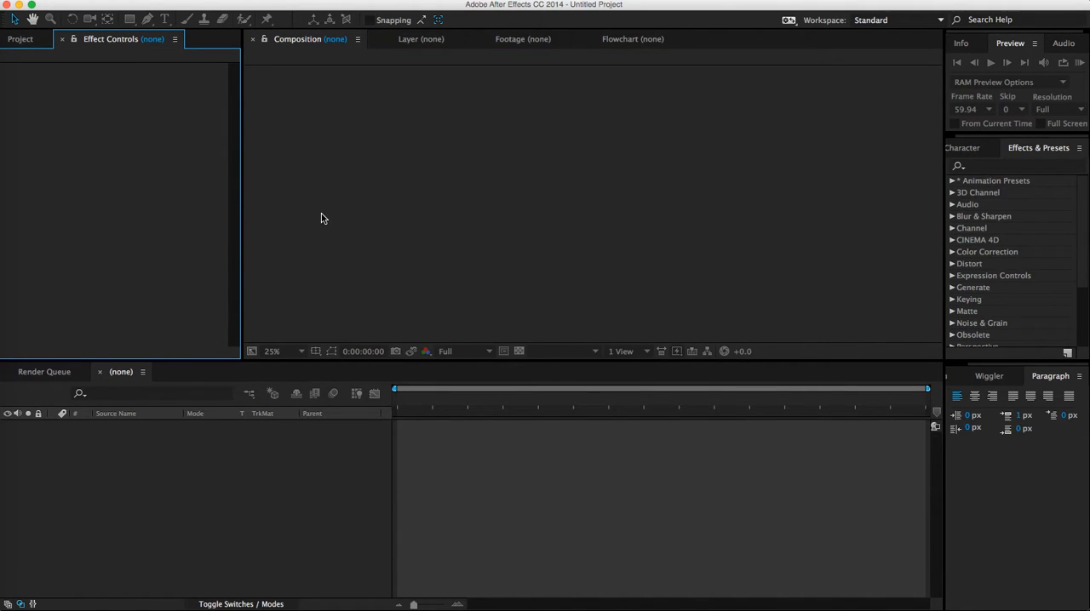
mouse_move(122, 59)
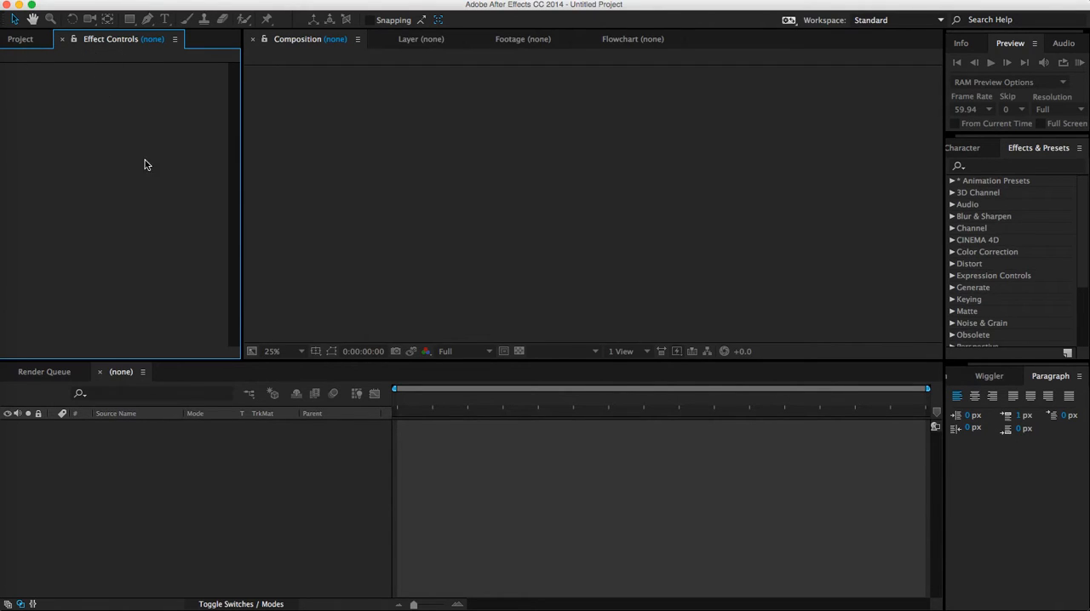
mouse_move(85, 103)
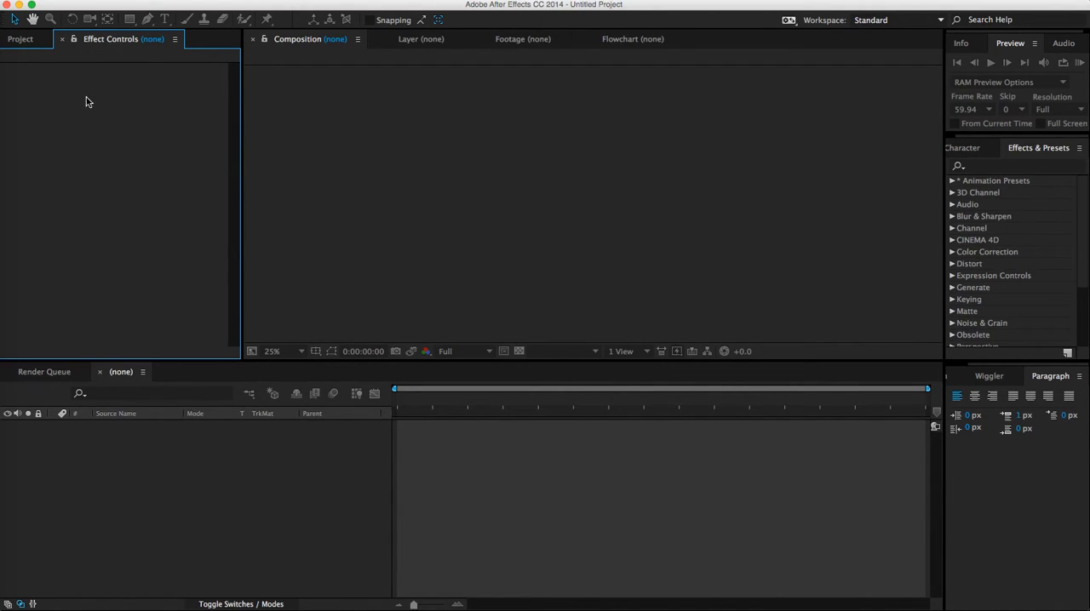
- Bring the Project panel to the front to show the untitled project's empty item list
click(19, 38)
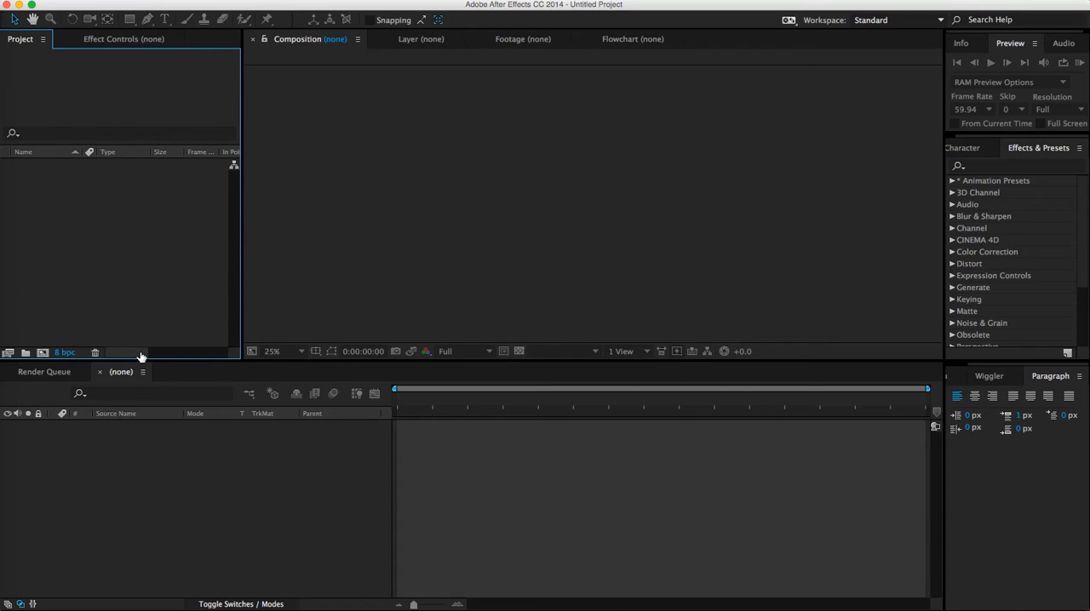
mouse_move(134, 365)
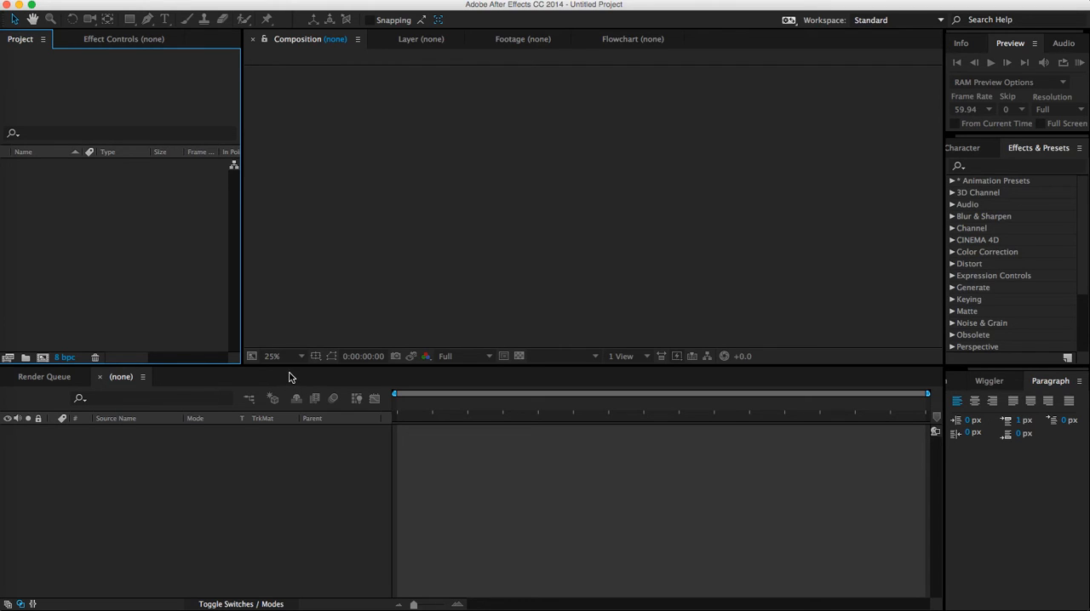
mouse_move(306, 367)
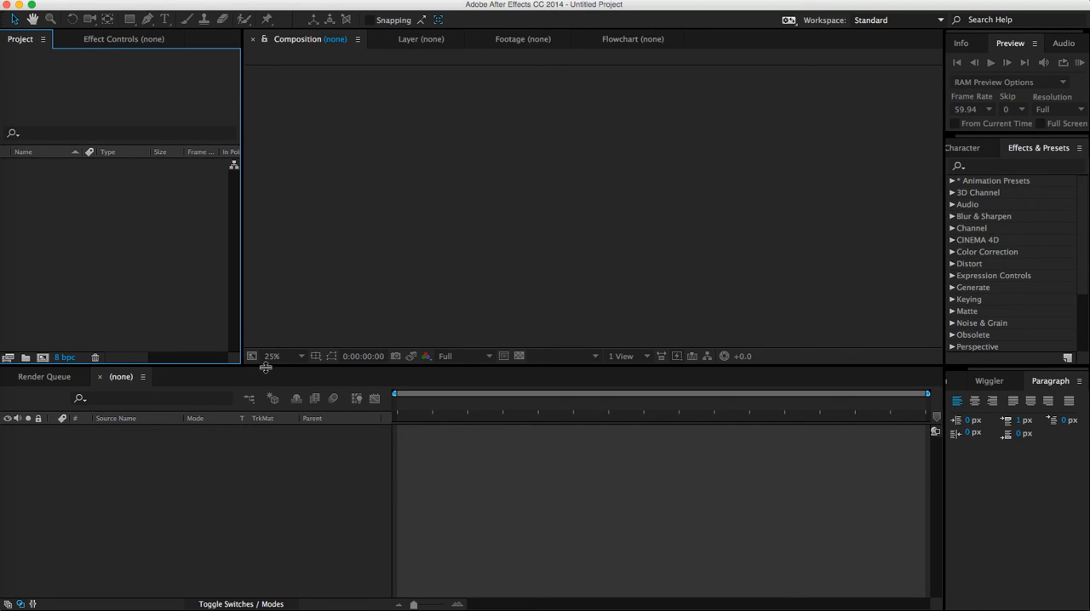
mouse_move(262, 373)
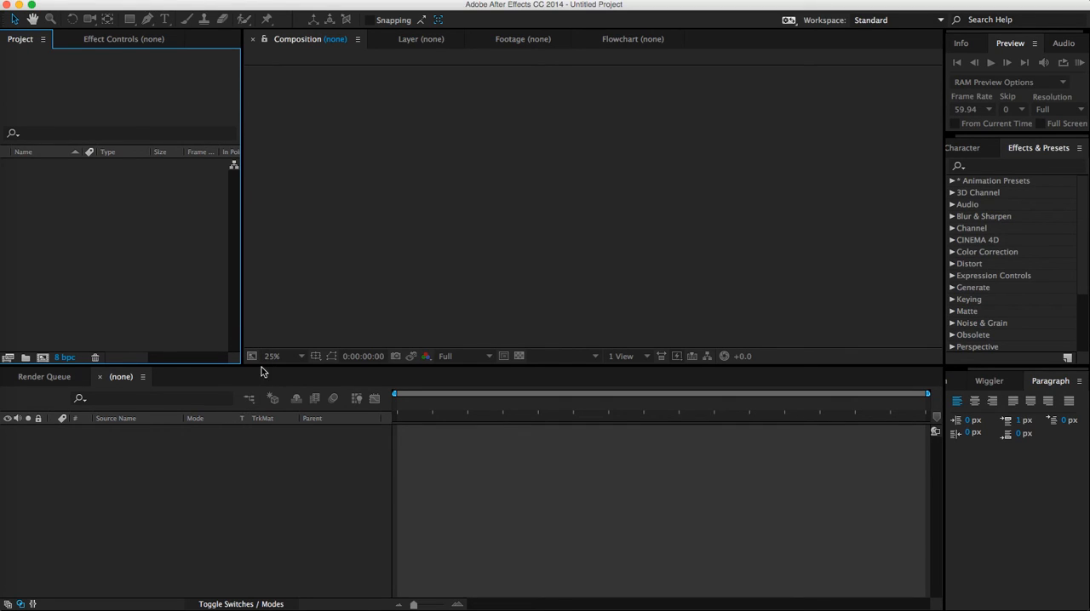
mouse_move(468, 169)
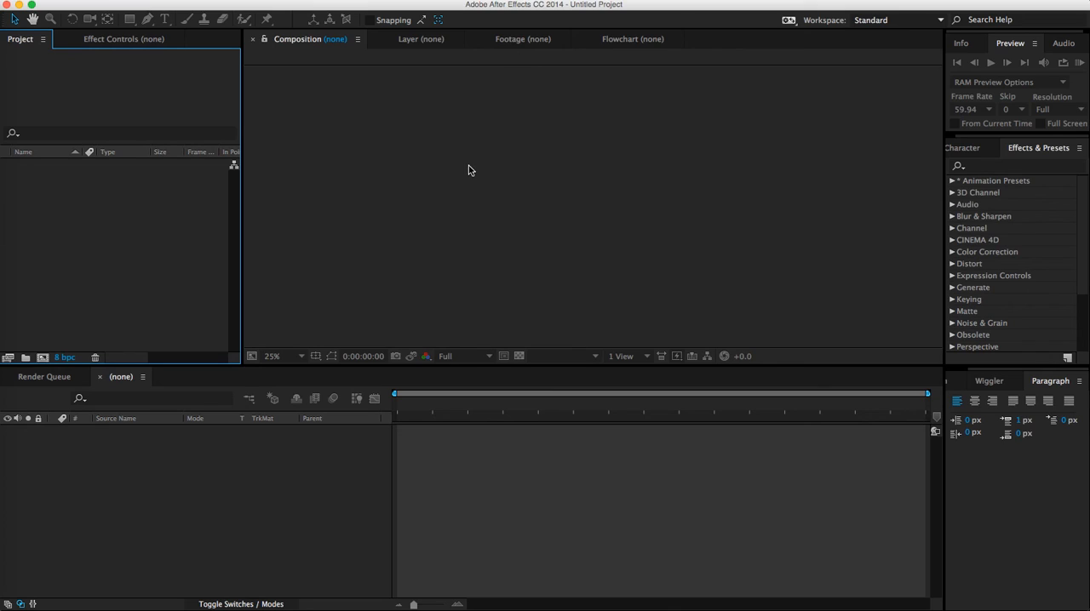
mouse_move(239, 188)
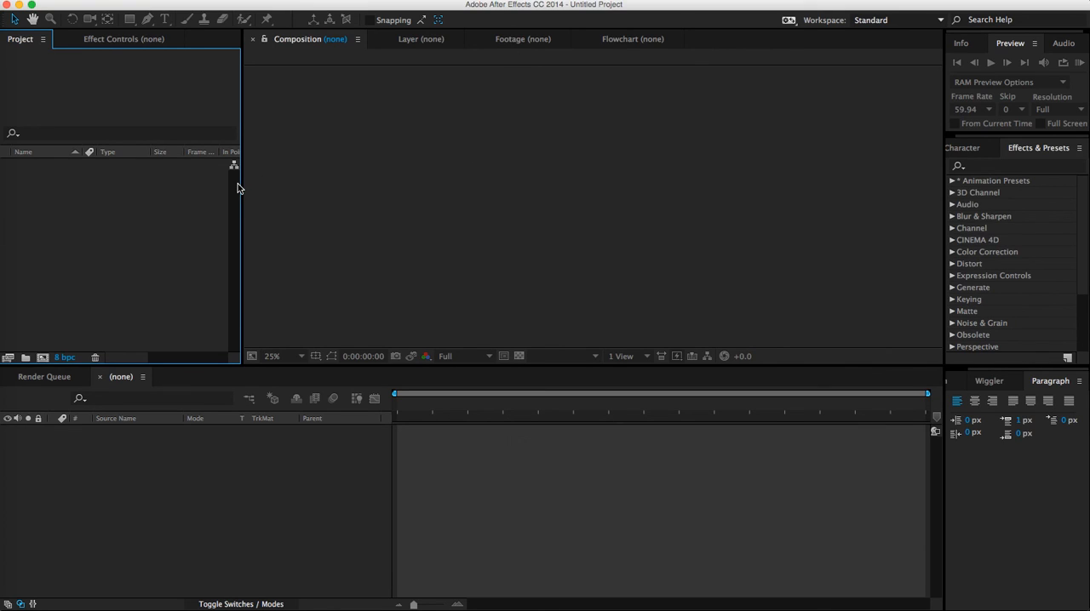